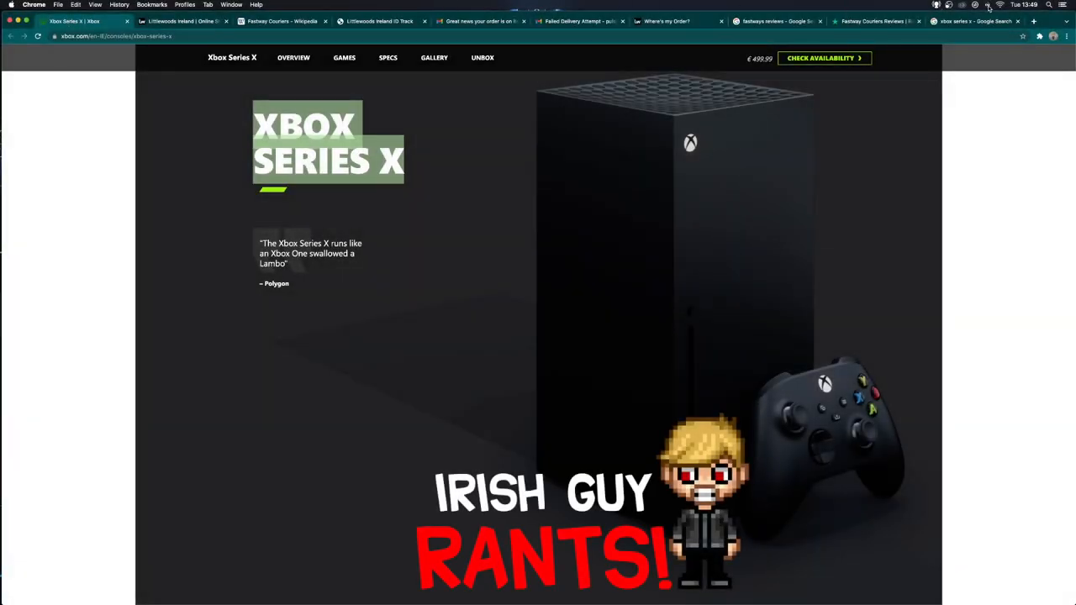
Step: Open the Fastway Couriers Wikipedia article and select 'Aramex Australia' in its text
{"action": "left_click", "coordinate": [1025, 5]}
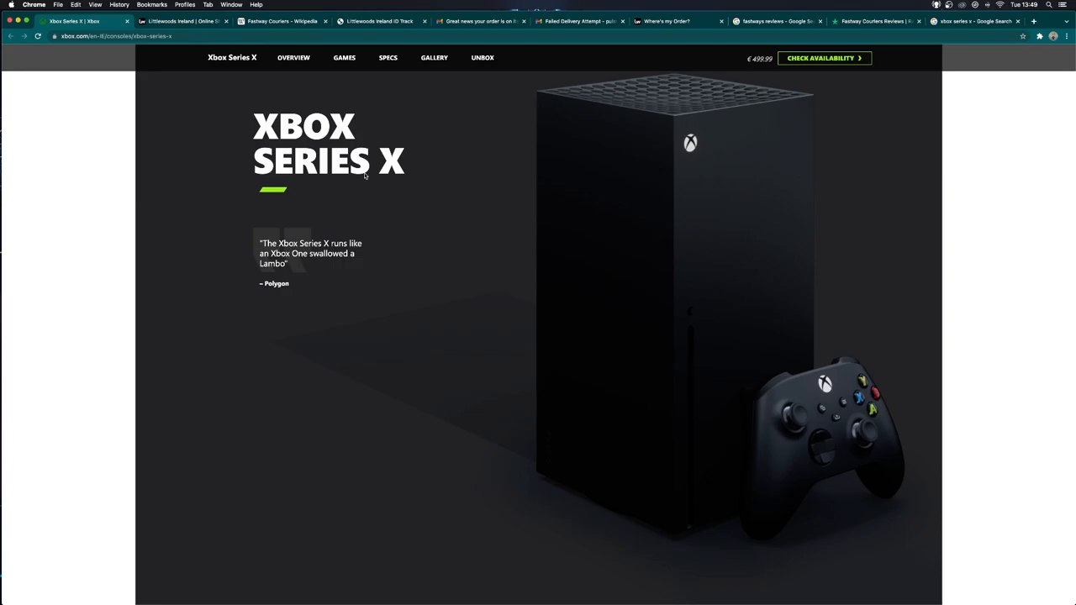
{"action": "mouse_move", "coordinate": [400, 141]}
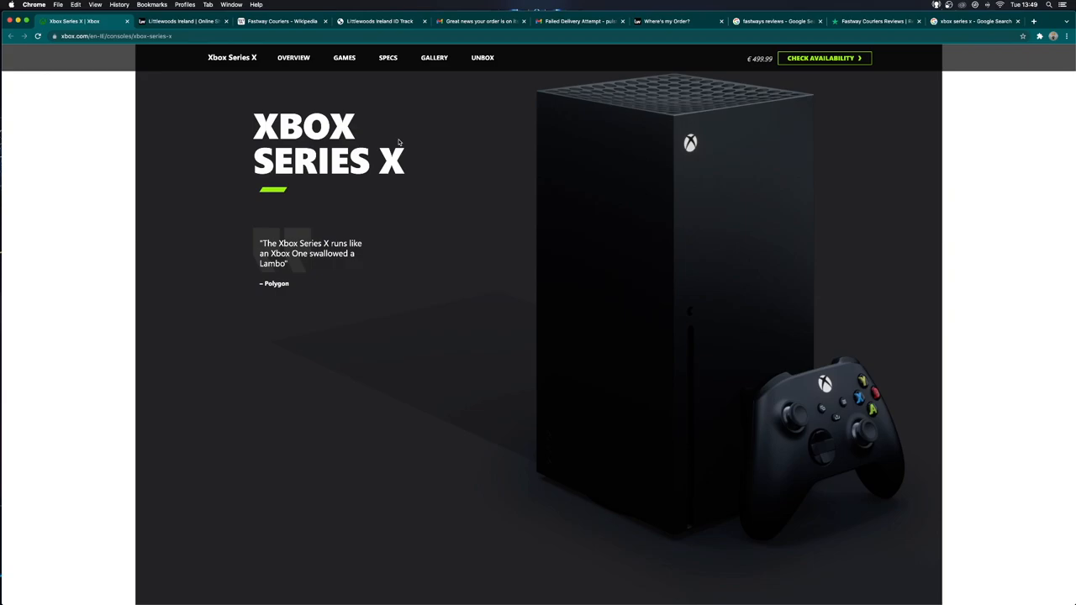
{"action": "left_click", "coordinate": [282, 21]}
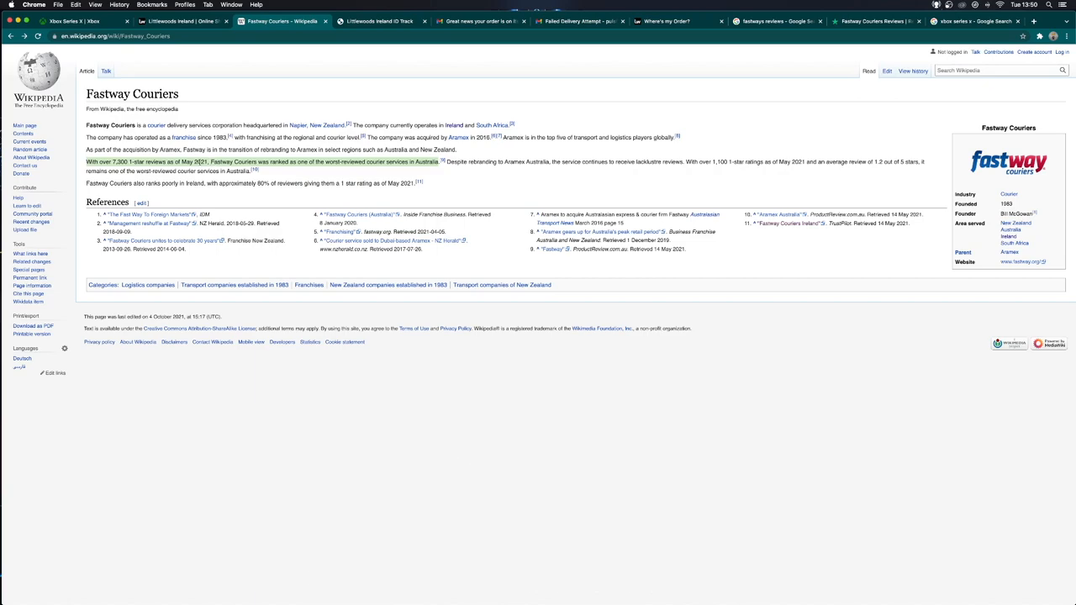
{"action": "mouse_move", "coordinate": [301, 124]}
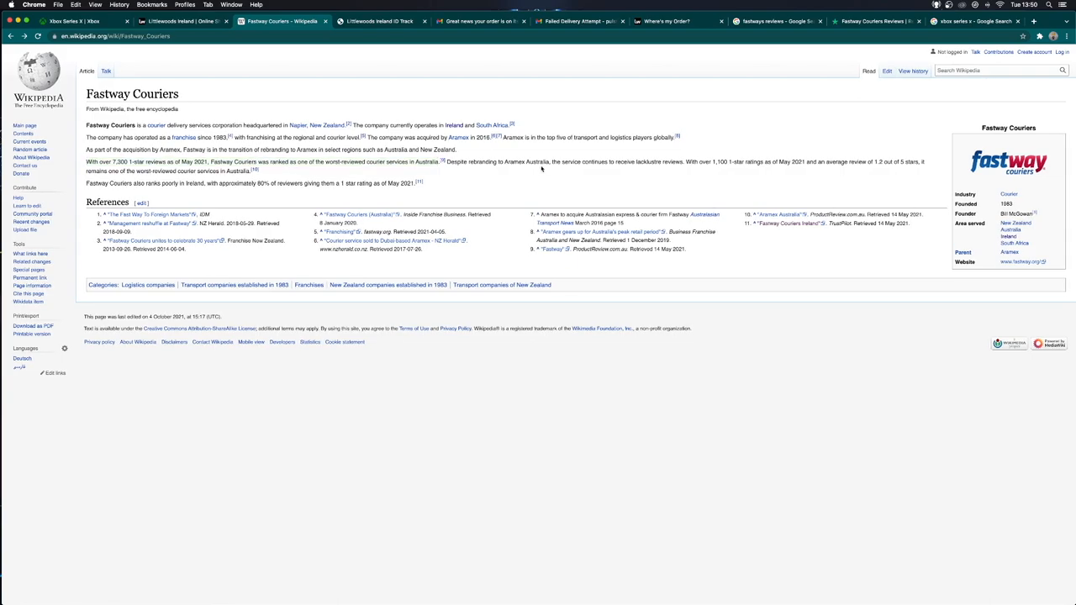
{"action": "double_click", "coordinate": [524, 161]}
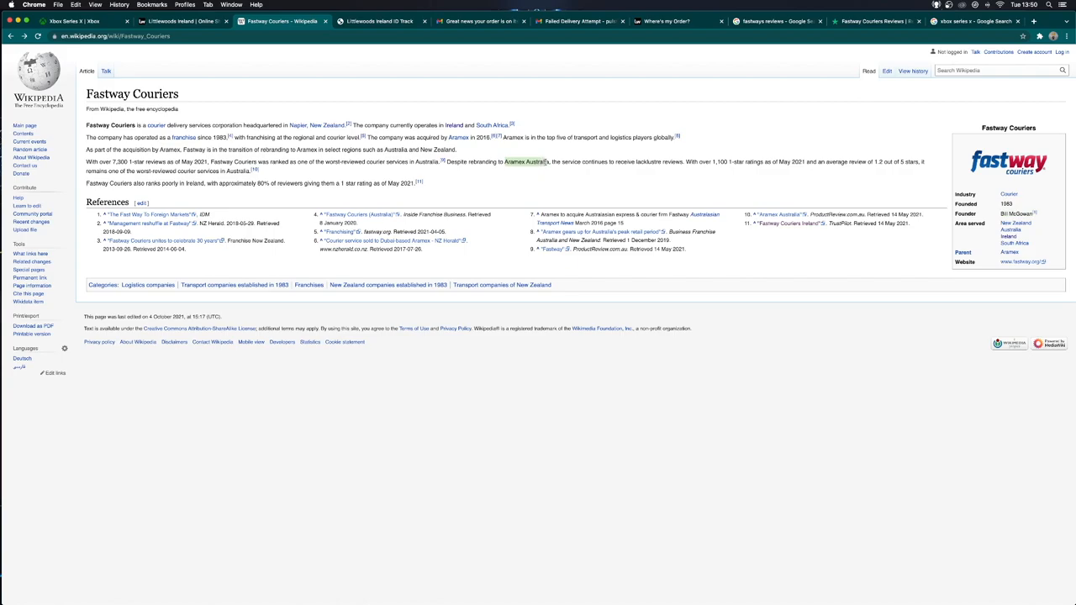
{"action": "mouse_move", "coordinate": [686, 192]}
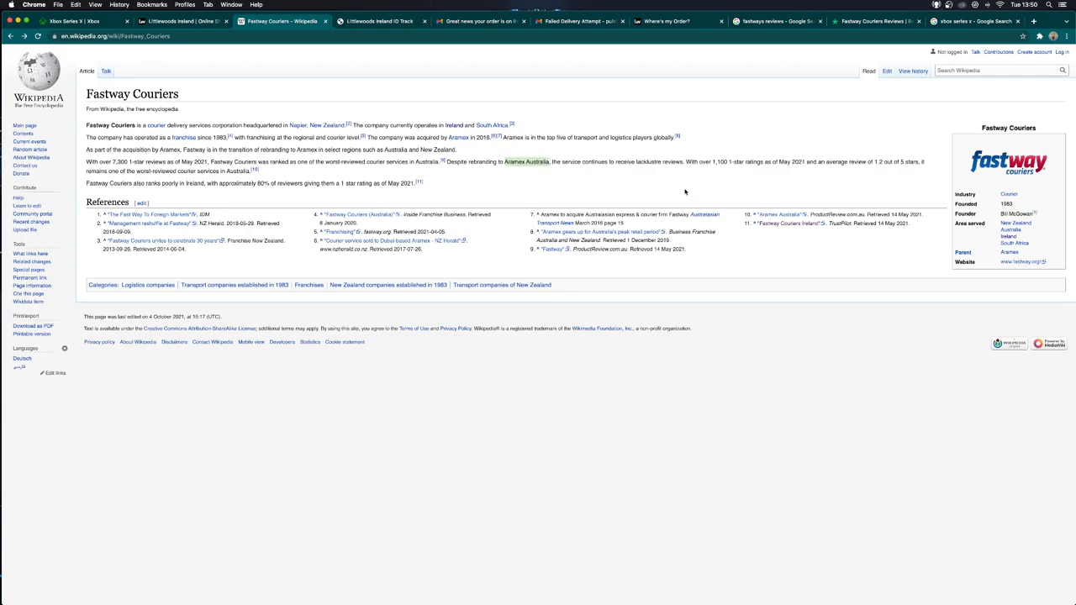
{"action": "mouse_move", "coordinate": [263, 193]}
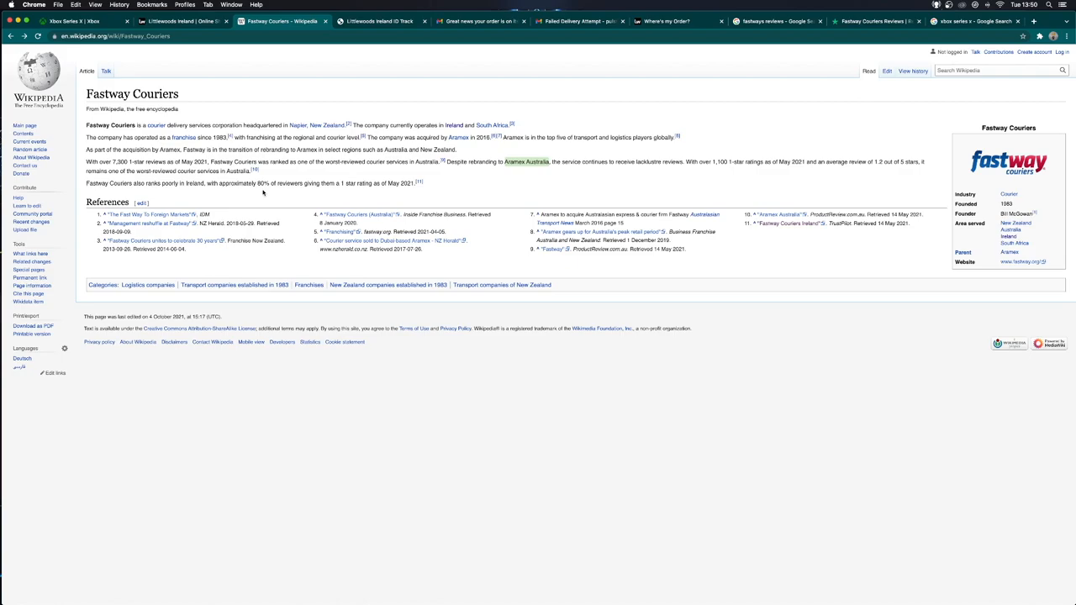
{"action": "mouse_move", "coordinate": [251, 193]}
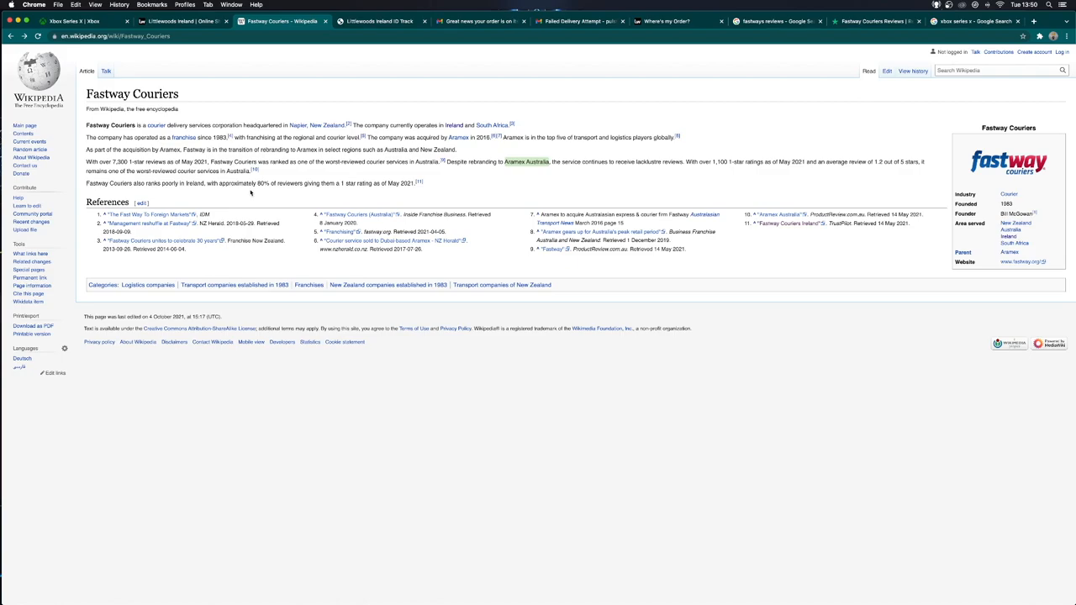
{"action": "mouse_move", "coordinate": [246, 189]}
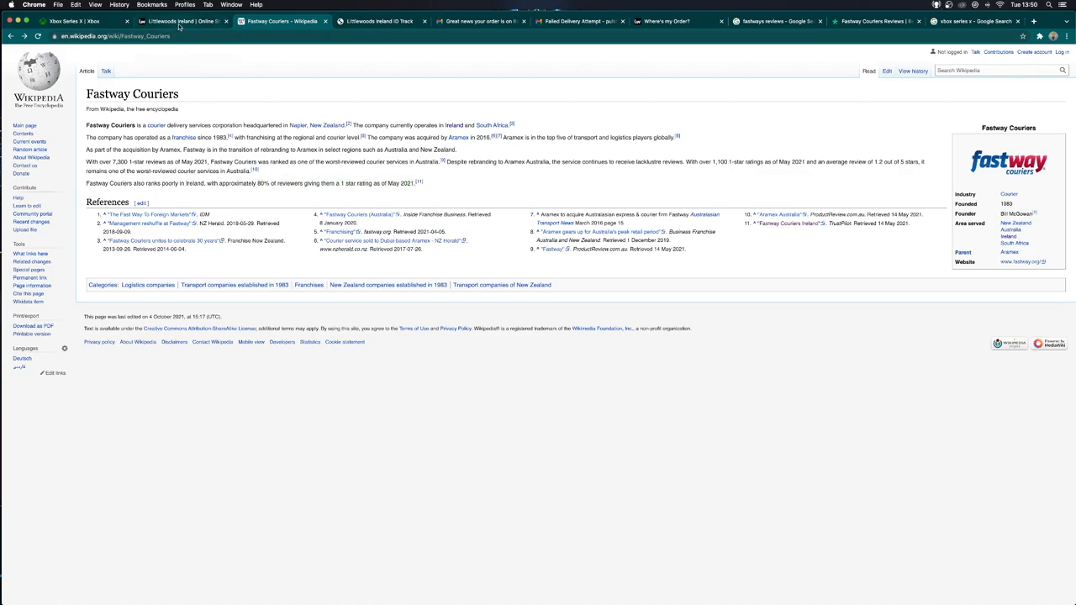
Step: Switch to the Littlewoods Ireland online shop home page with its 20% off promotion
{"action": "left_click", "coordinate": [183, 21]}
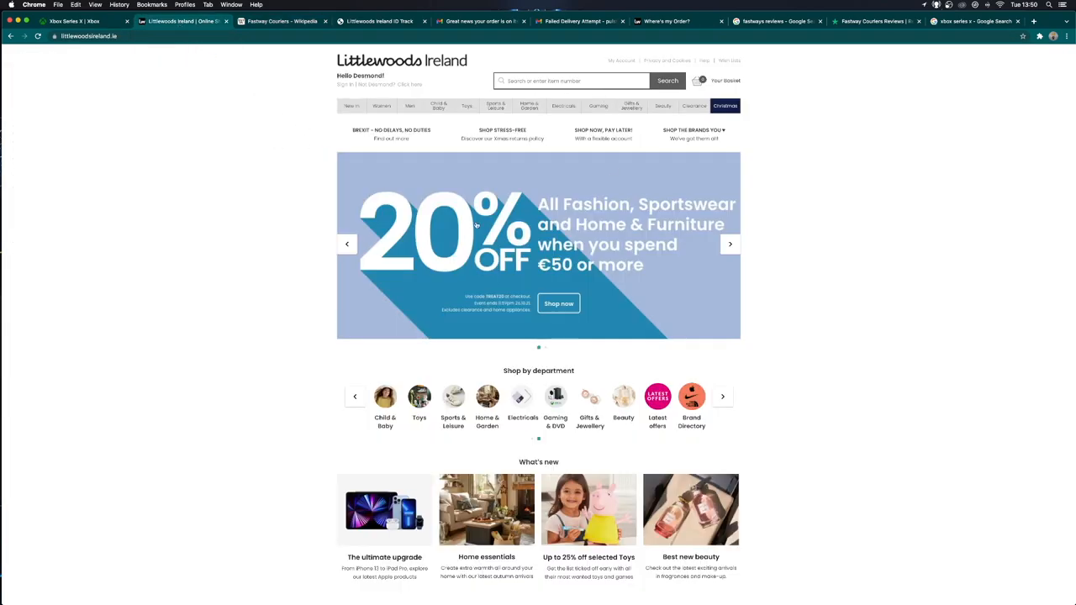
{"action": "mouse_move", "coordinate": [888, 192]}
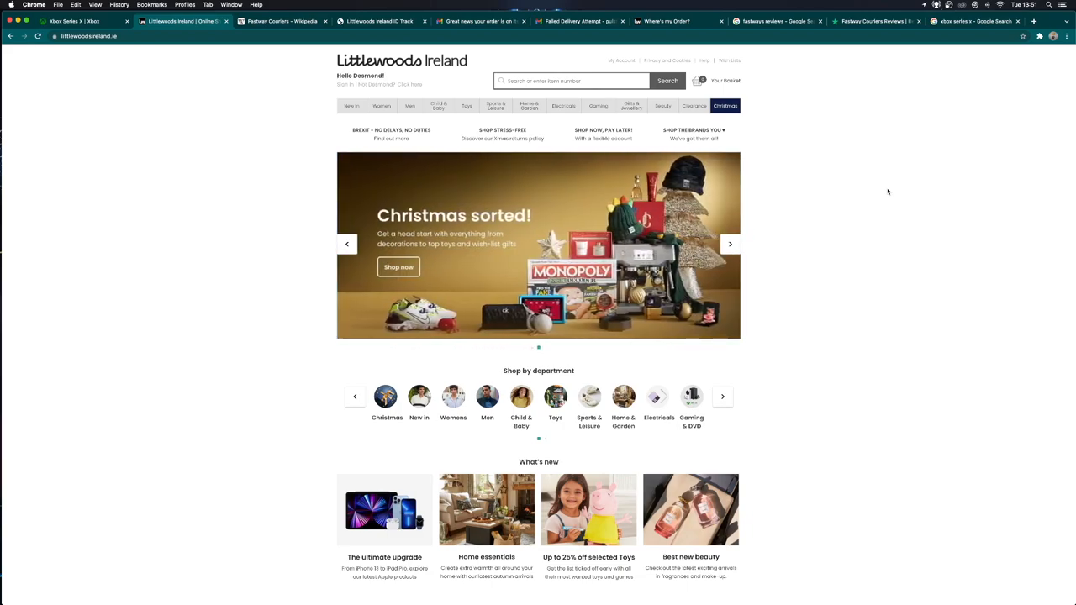
{"action": "left_click", "coordinate": [722, 396]}
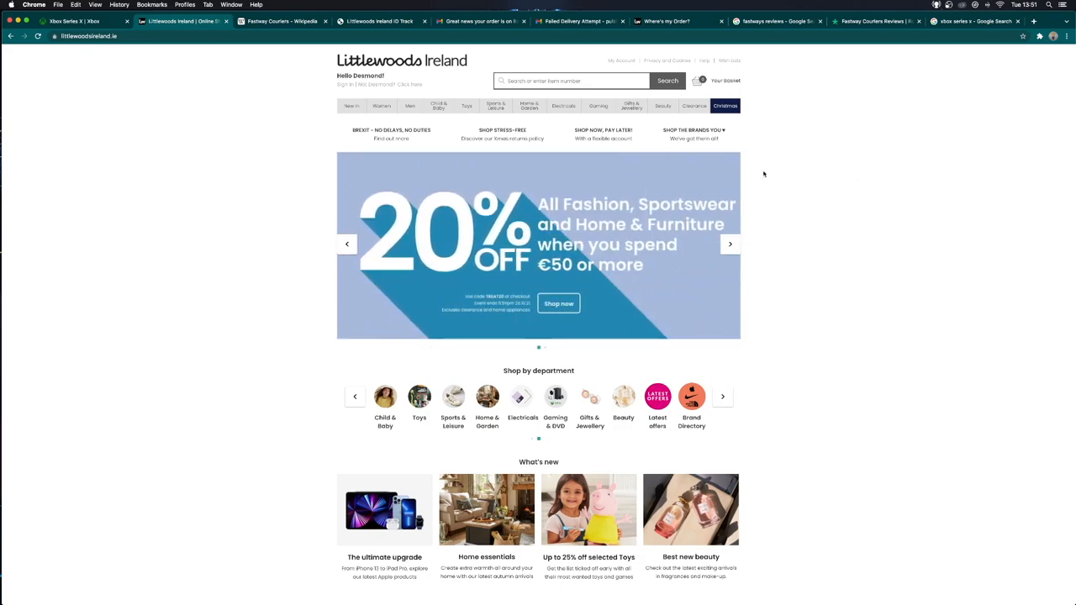
Step: Open Fastway's 'Failed delivery attempt' email and highlight 'We will make another attempt'
{"action": "left_click", "coordinate": [581, 21]}
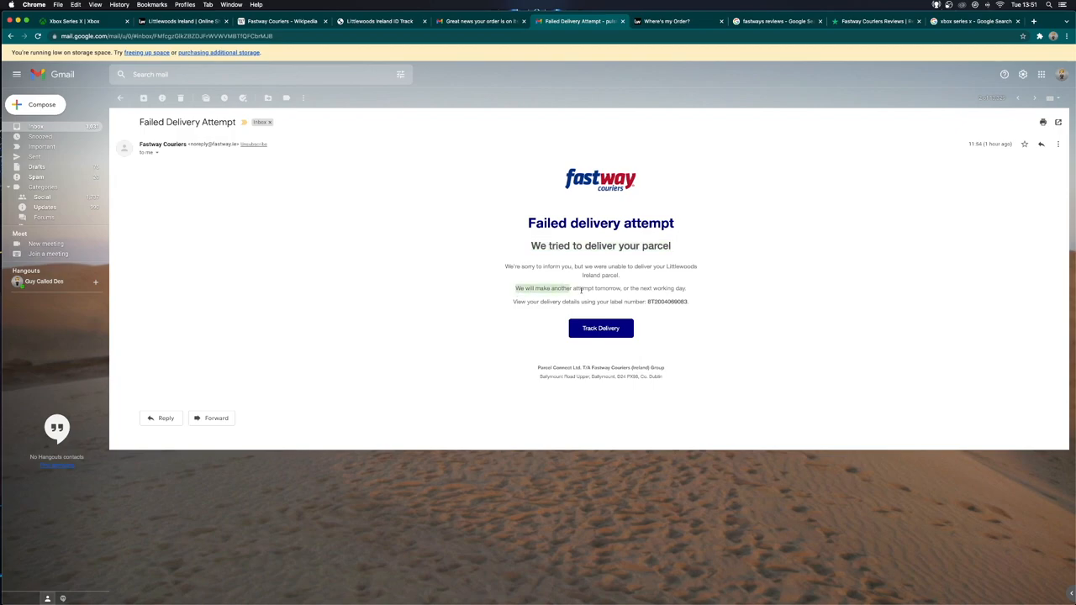
{"action": "left_click_drag", "start_coordinate": [514, 289], "coordinate": [687, 288]}
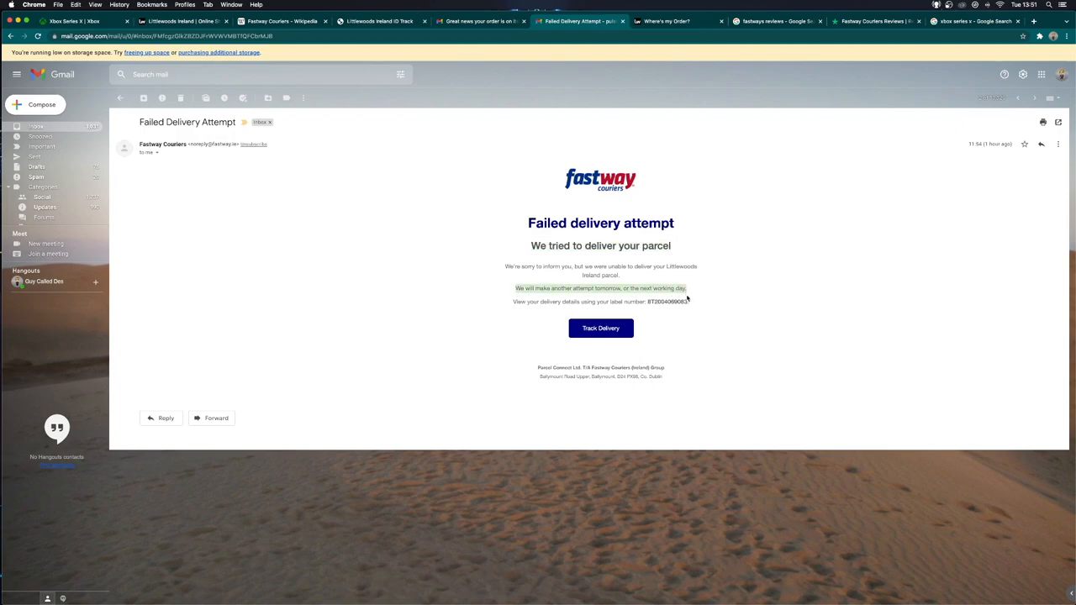
{"action": "mouse_move", "coordinate": [398, 229]}
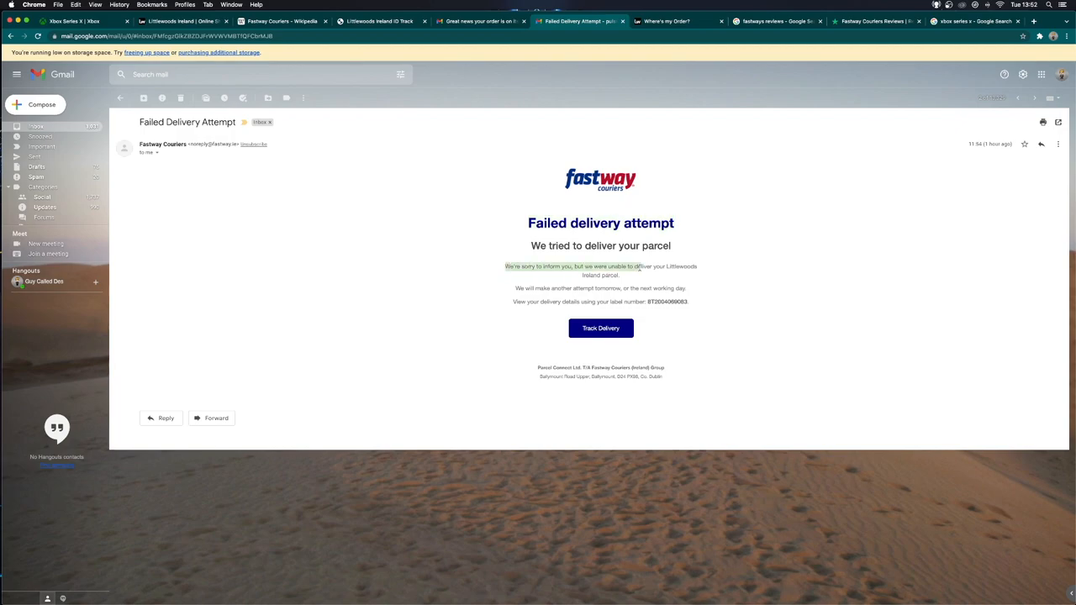
{"action": "mouse_move", "coordinate": [635, 272]}
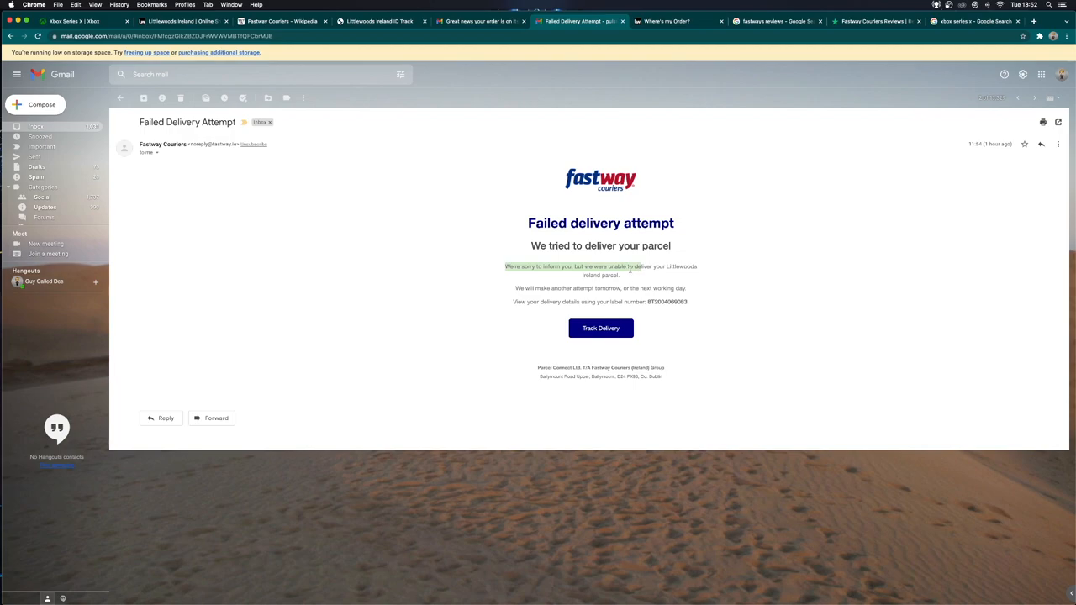
{"action": "mouse_move", "coordinate": [627, 276]}
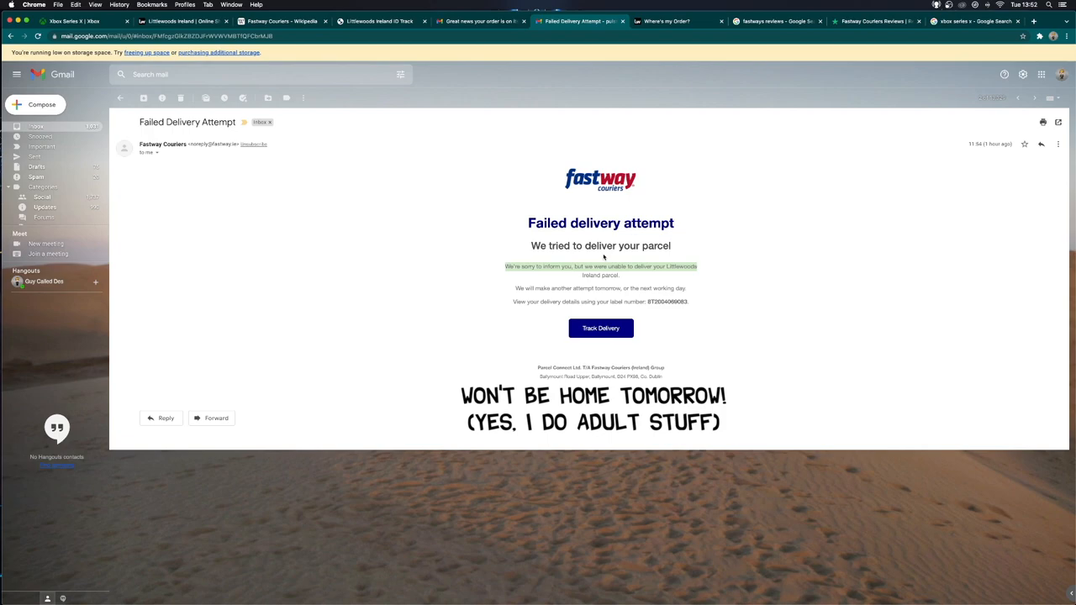
Step: Switch back to the Fastway Couriers Wikipedia article showing its poor Irish rating
{"action": "left_click", "coordinate": [282, 21]}
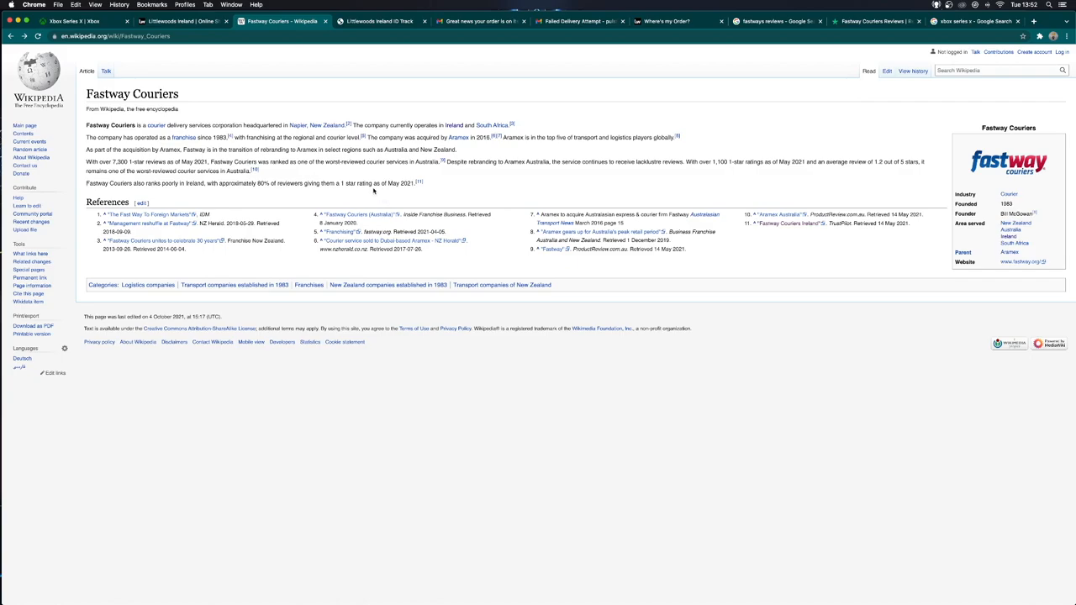
{"action": "mouse_move", "coordinate": [718, 92]}
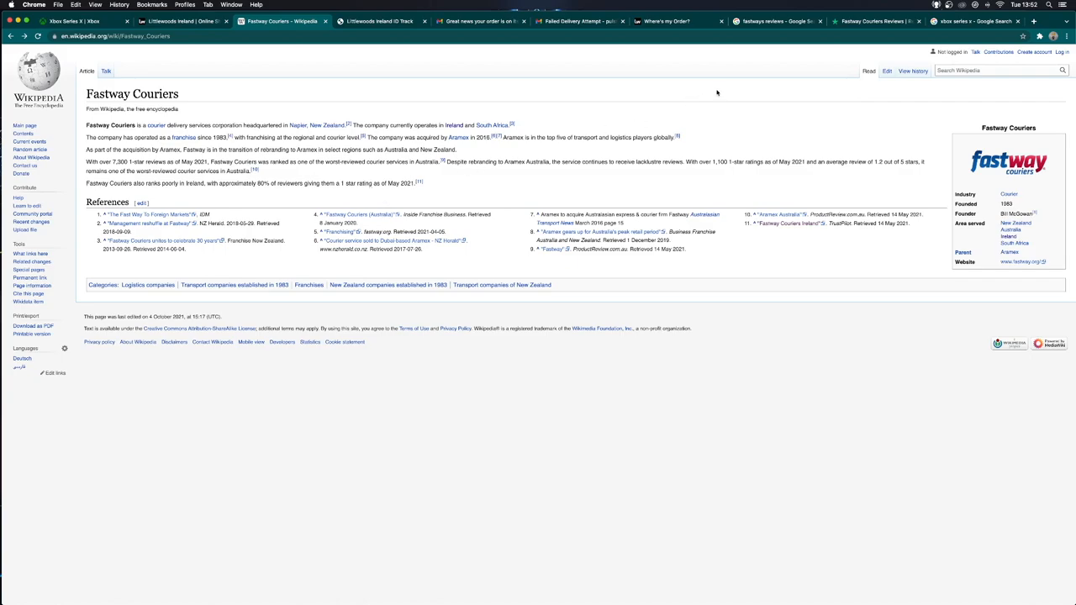
{"action": "mouse_move", "coordinate": [773, 21]}
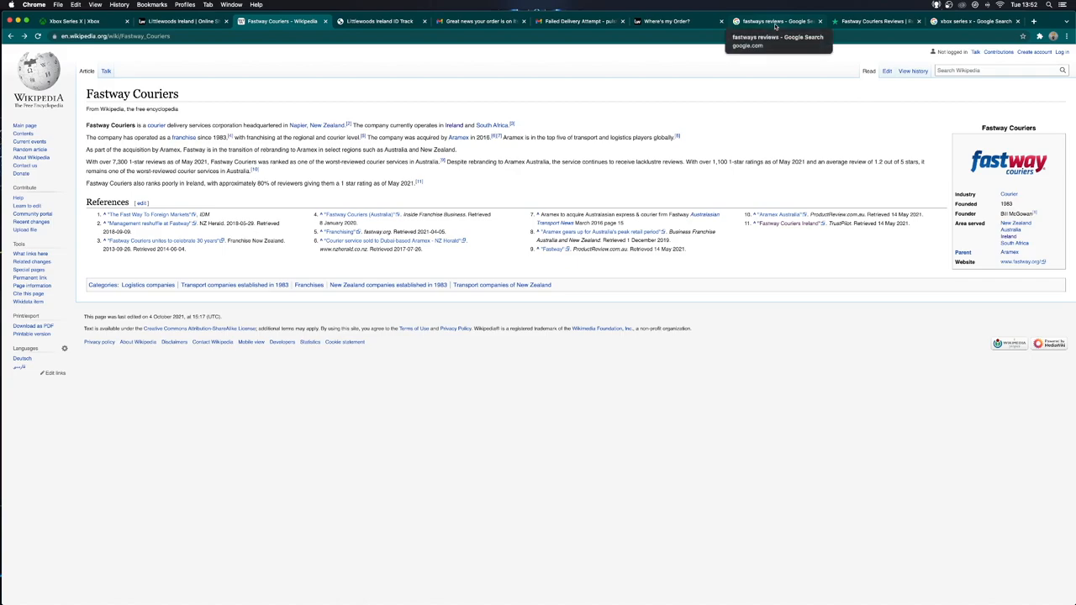
Step: Switch to the Fastway reviews search and scroll its 1.6-star, 538-review panel
{"action": "left_click", "coordinate": [777, 21]}
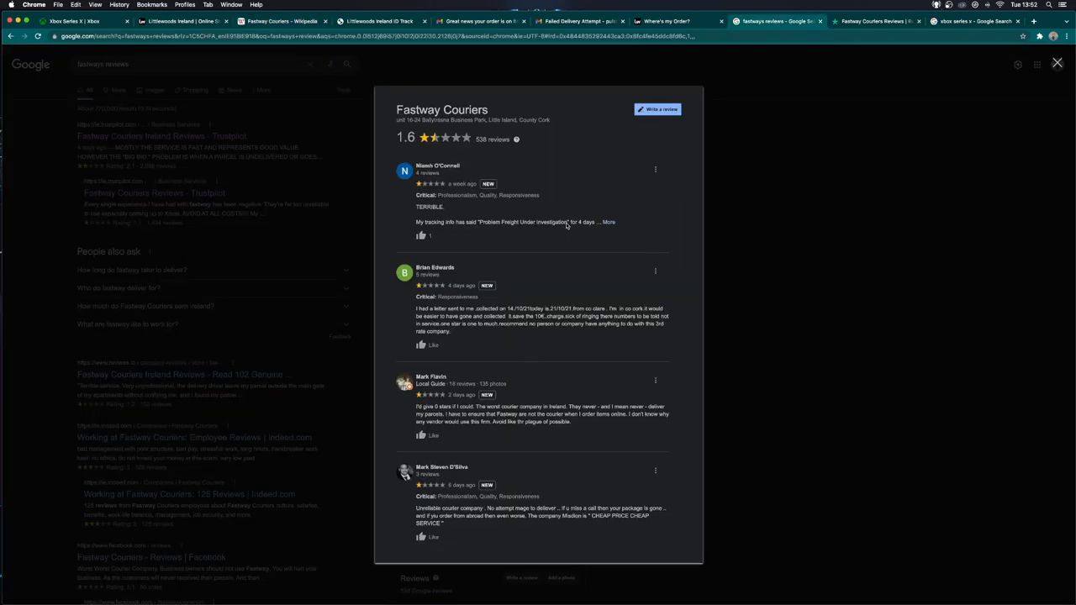
{"action": "scroll", "scroll_direction": "down", "scroll_amount": 3}
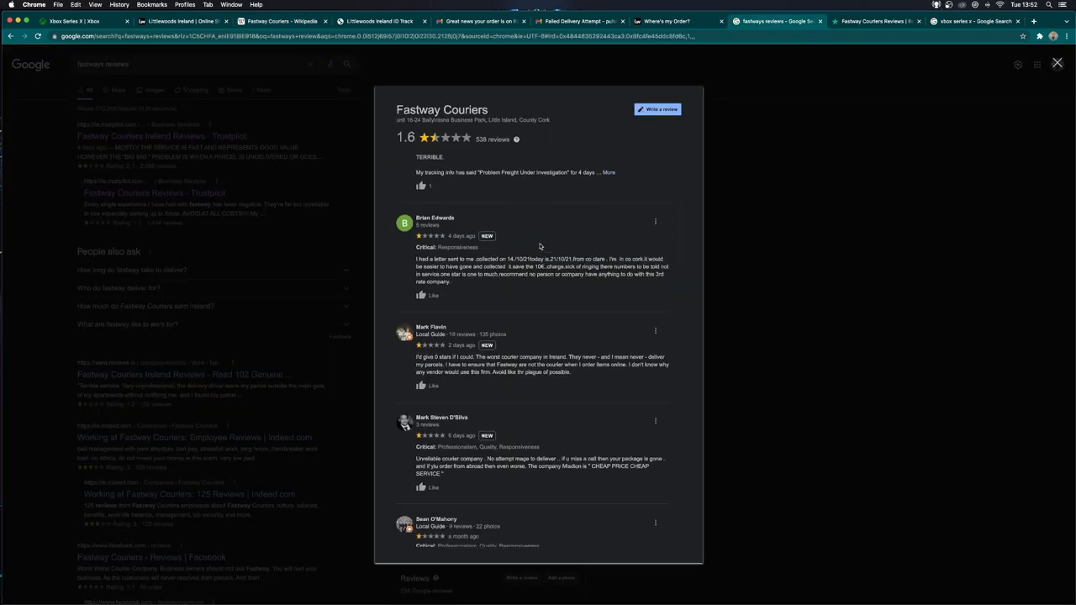
{"action": "scroll", "scroll_direction": "down", "scroll_amount": 3}
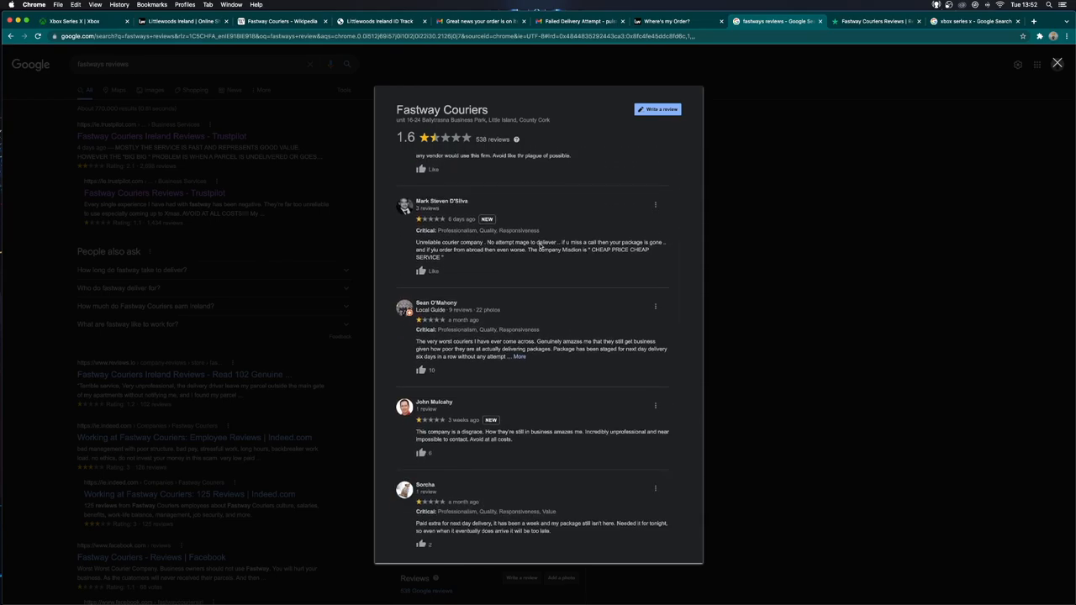
{"action": "scroll", "scroll_direction": "down", "scroll_amount": 3}
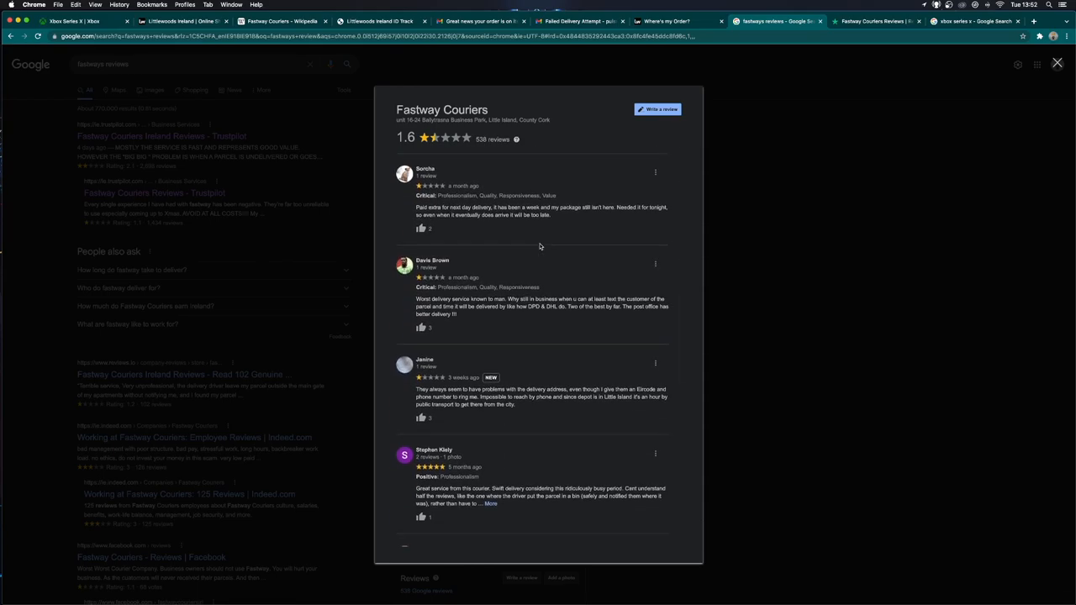
{"action": "scroll", "scroll_direction": "down", "scroll_amount": 3}
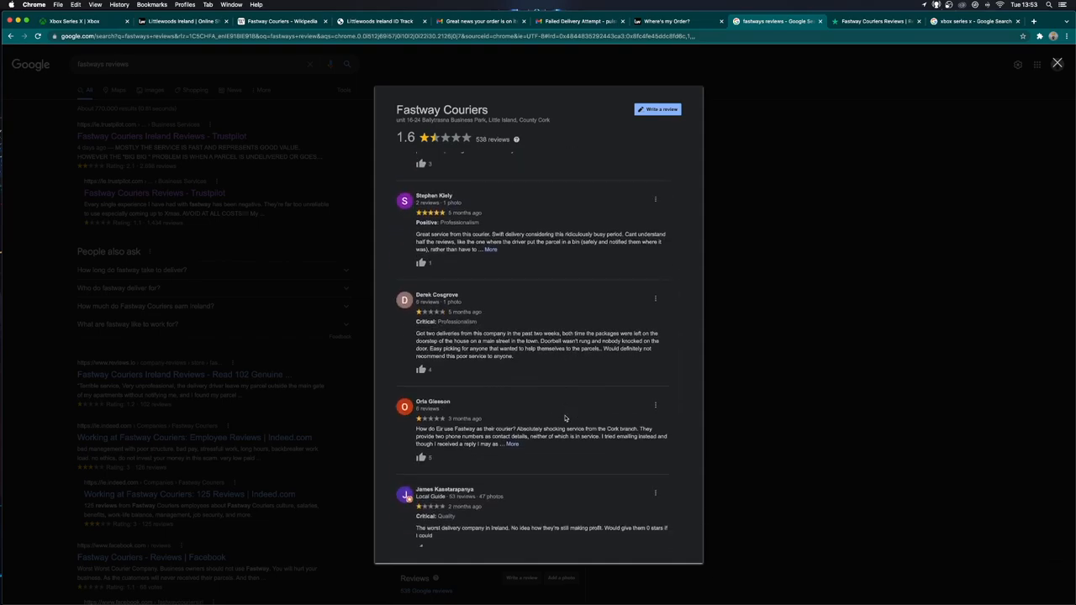
{"action": "scroll", "scroll_direction": "down", "scroll_amount": 3}
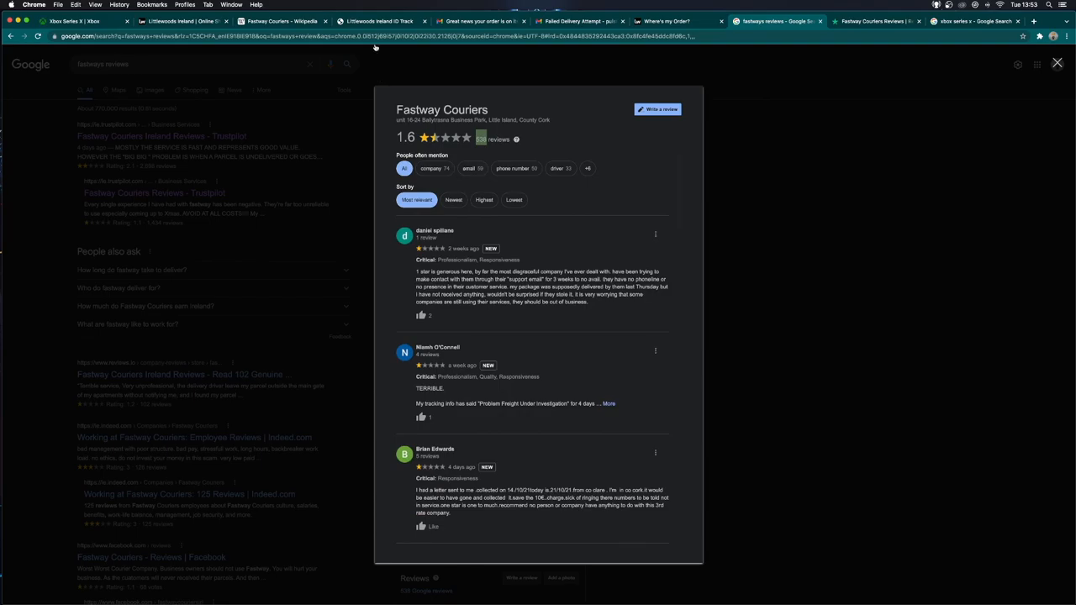
Step: Switch to the Littlewoods Ireland home page showing the Christmas sorted banner
{"action": "left_click", "coordinate": [180, 21]}
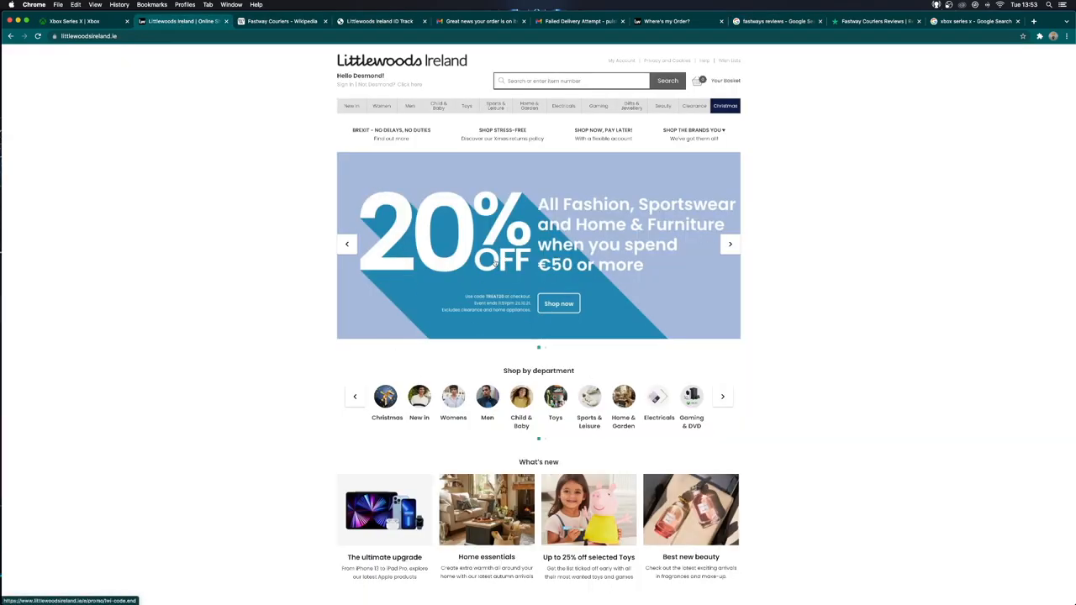
{"action": "mouse_move", "coordinate": [792, 312]}
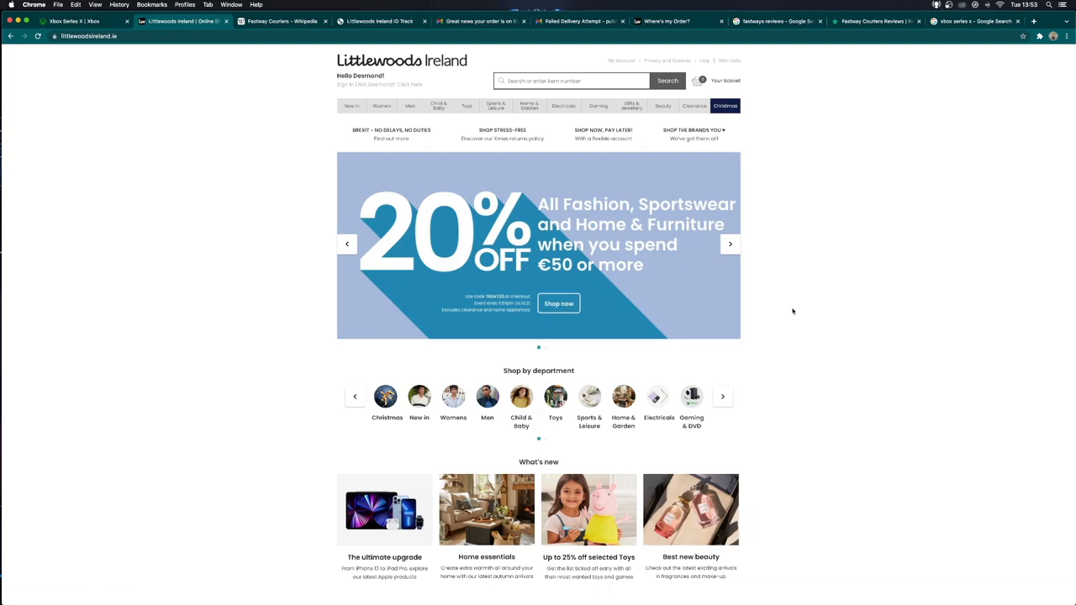
{"action": "left_click", "coordinate": [721, 396]}
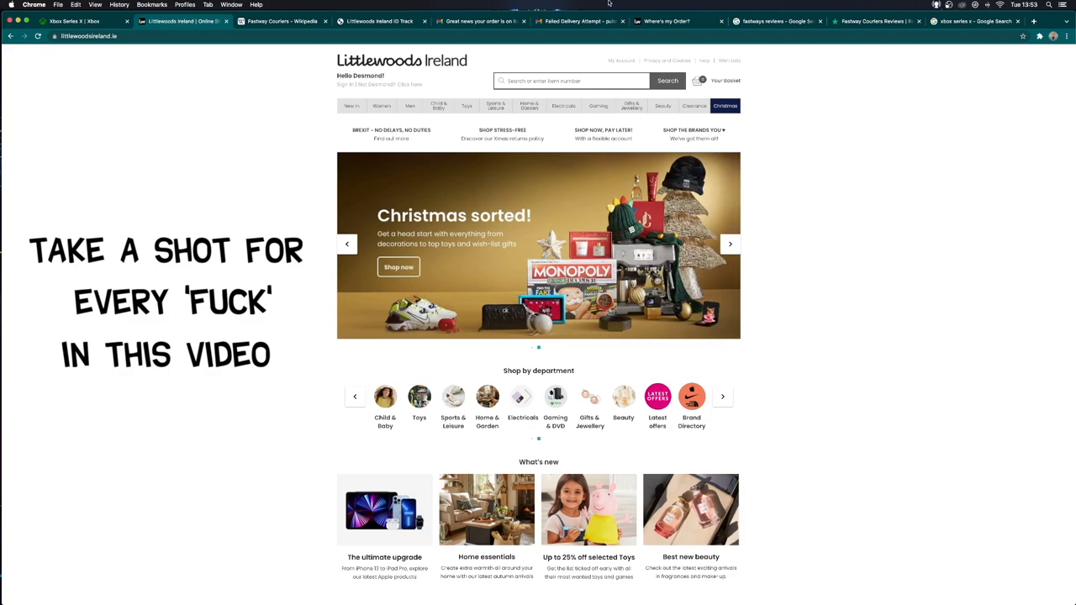
Step: Switch to the Gmail tab with Fastway's 'Failed delivery attempt' email
{"action": "left_click", "coordinate": [579, 21]}
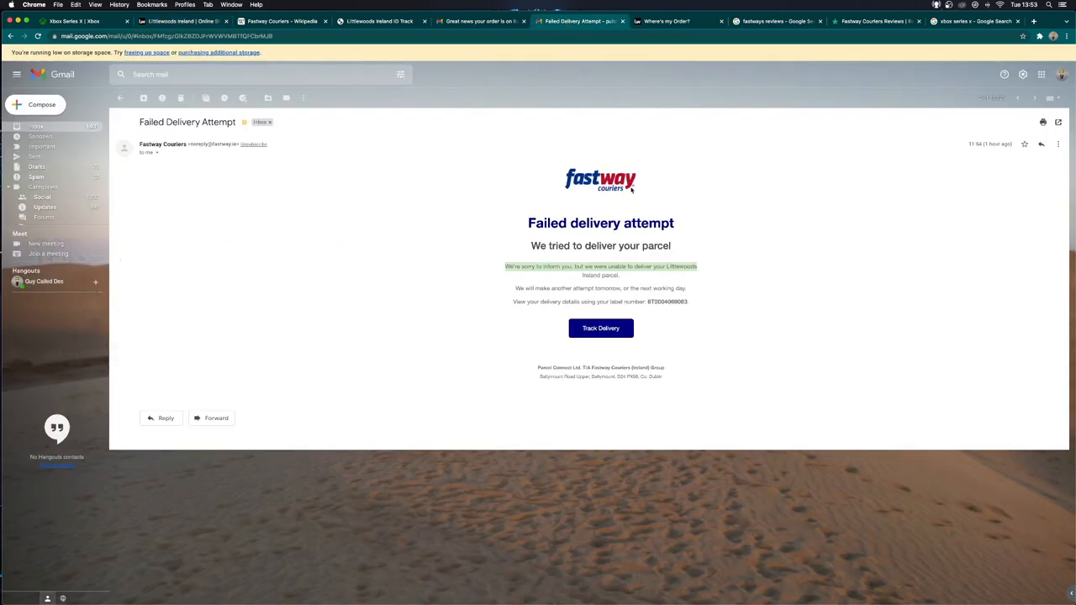
{"action": "mouse_move", "coordinate": [609, 240]}
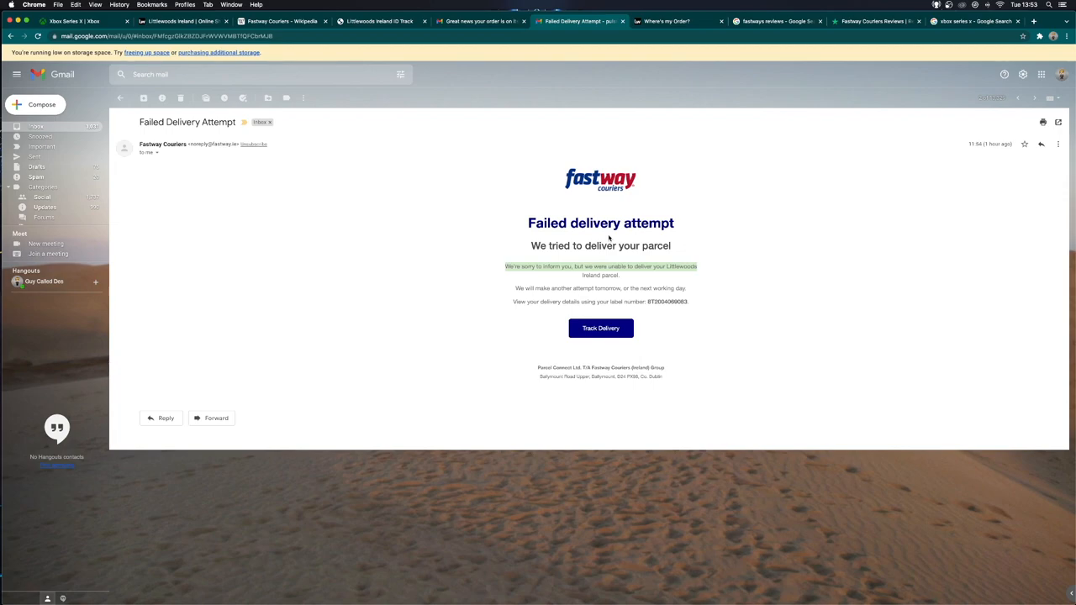
{"action": "mouse_move", "coordinate": [624, 254]}
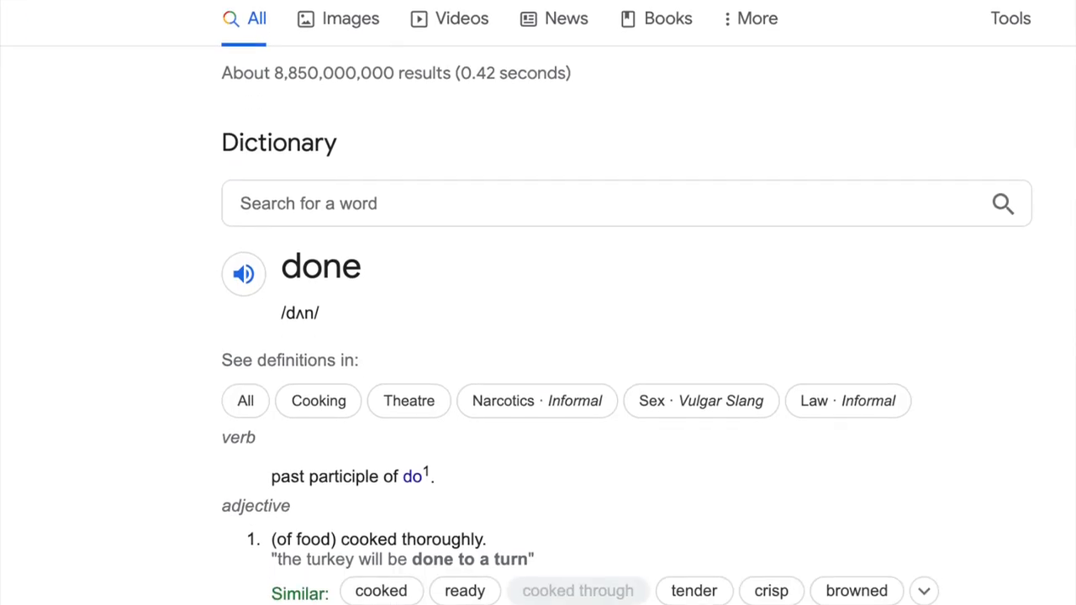
Step: Scroll My Orders to the despatched Xbox Series X + FIFA 22 order
{"action": "scroll", "scroll_direction": "down", "scroll_amount": 3}
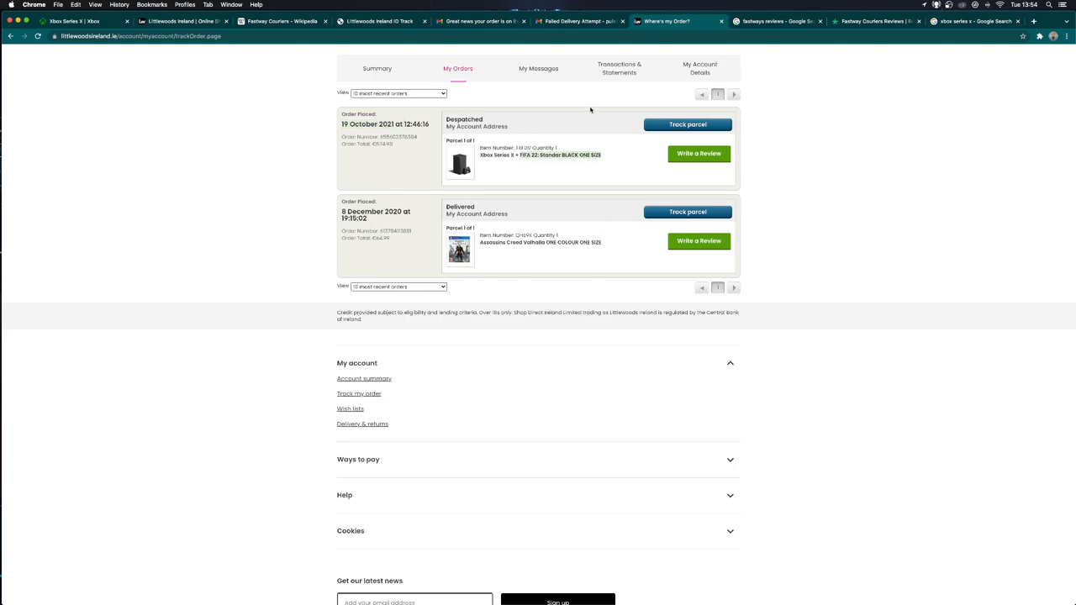
Step: Revisit the Gmail email, then bring up Trustpilot's Fastway page rated 1.1
{"action": "left_click", "coordinate": [579, 21]}
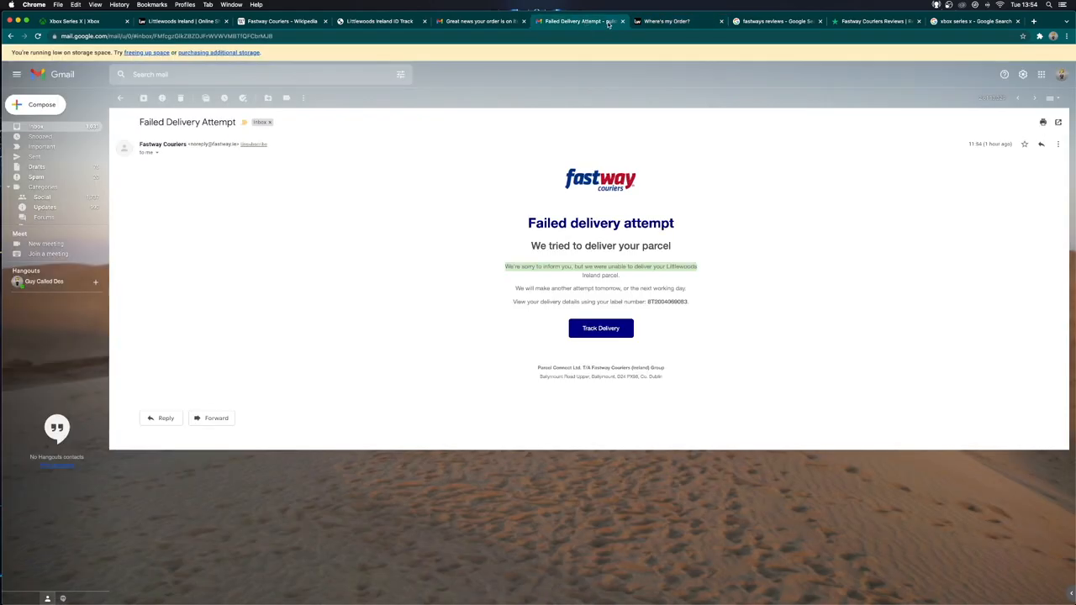
{"action": "left_click", "coordinate": [875, 21]}
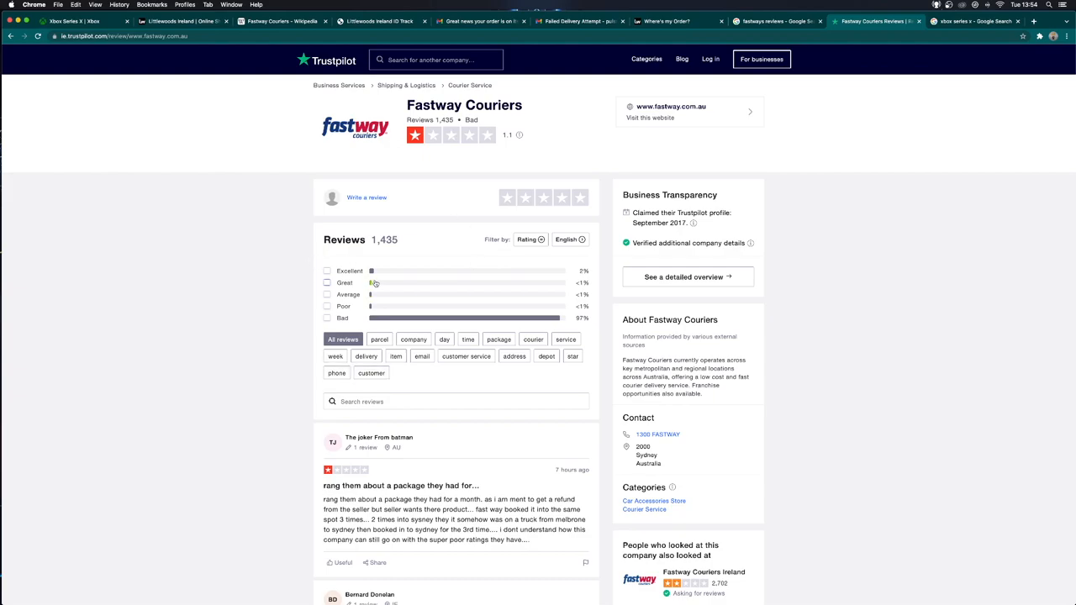
Step: Scroll through Trustpilot's one-star Fastway reviews, then close the Xbox Series X image-search tab
{"action": "scroll", "scroll_direction": "down", "scroll_amount": 3}
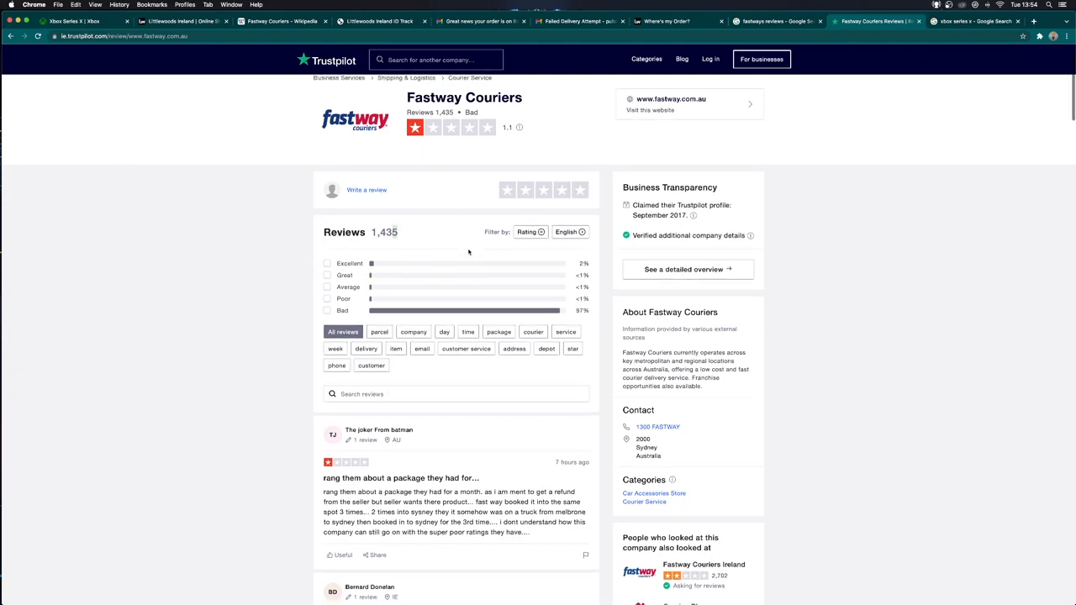
{"action": "scroll", "scroll_direction": "down", "scroll_amount": 3}
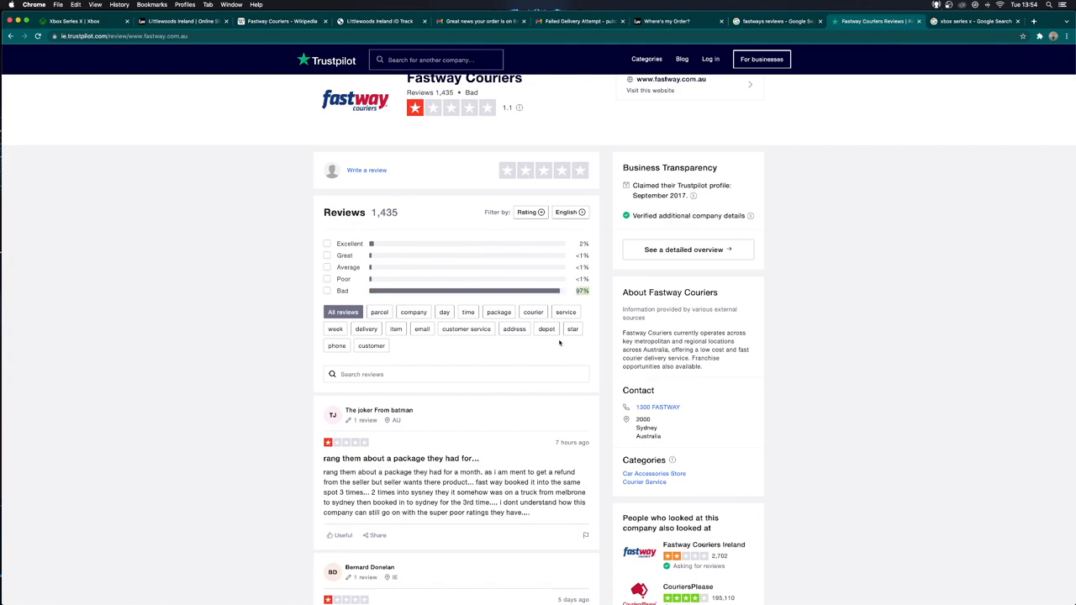
{"action": "mouse_move", "coordinate": [554, 367]}
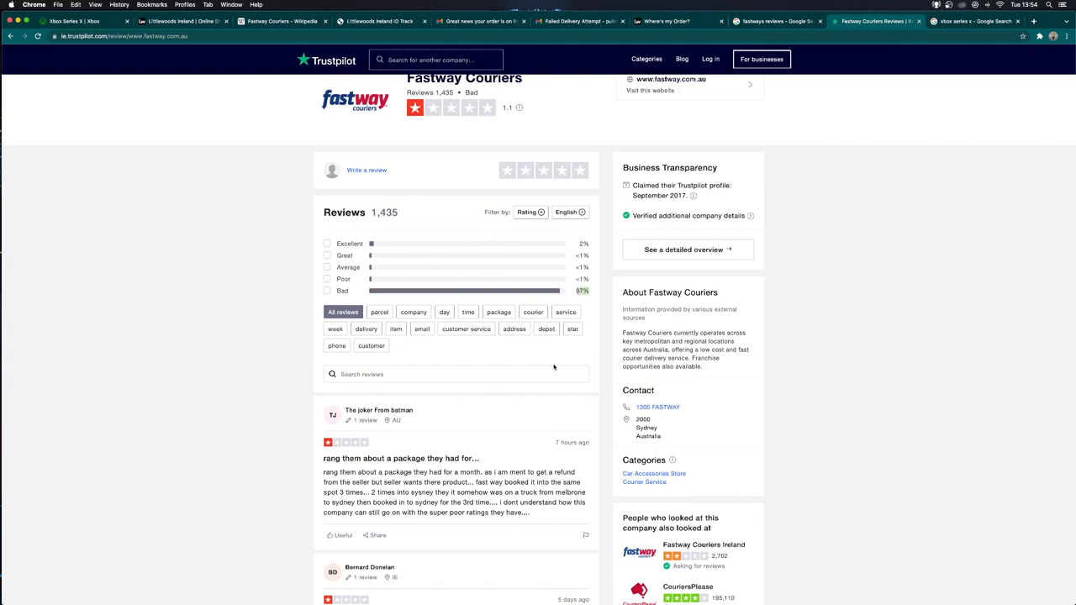
{"action": "scroll", "scroll_direction": "down", "scroll_amount": 3}
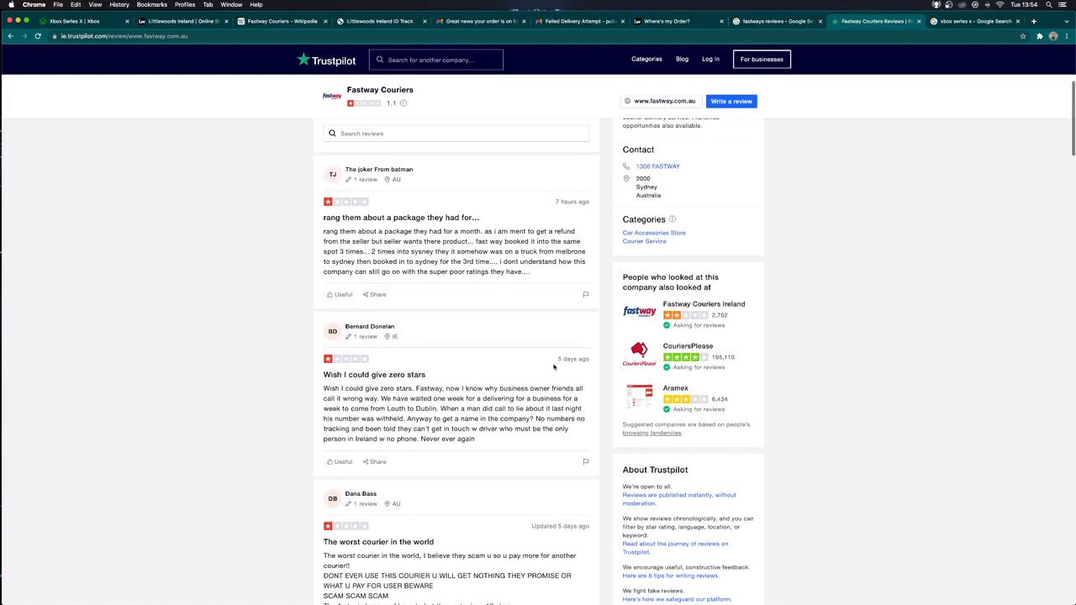
{"action": "scroll", "scroll_direction": "down", "scroll_amount": 3}
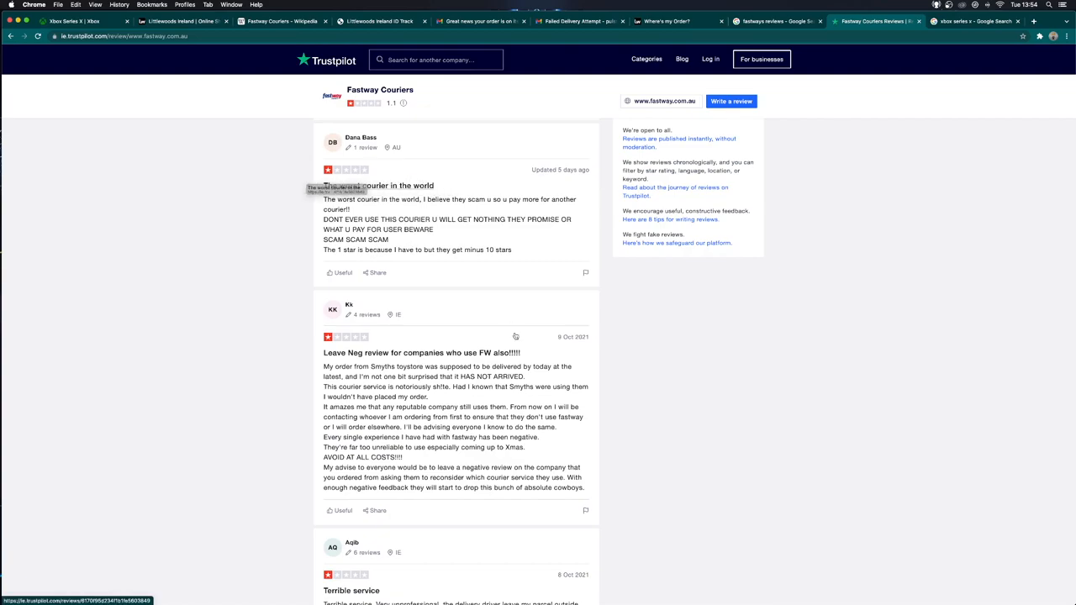
{"action": "scroll", "scroll_direction": "down", "scroll_amount": 3}
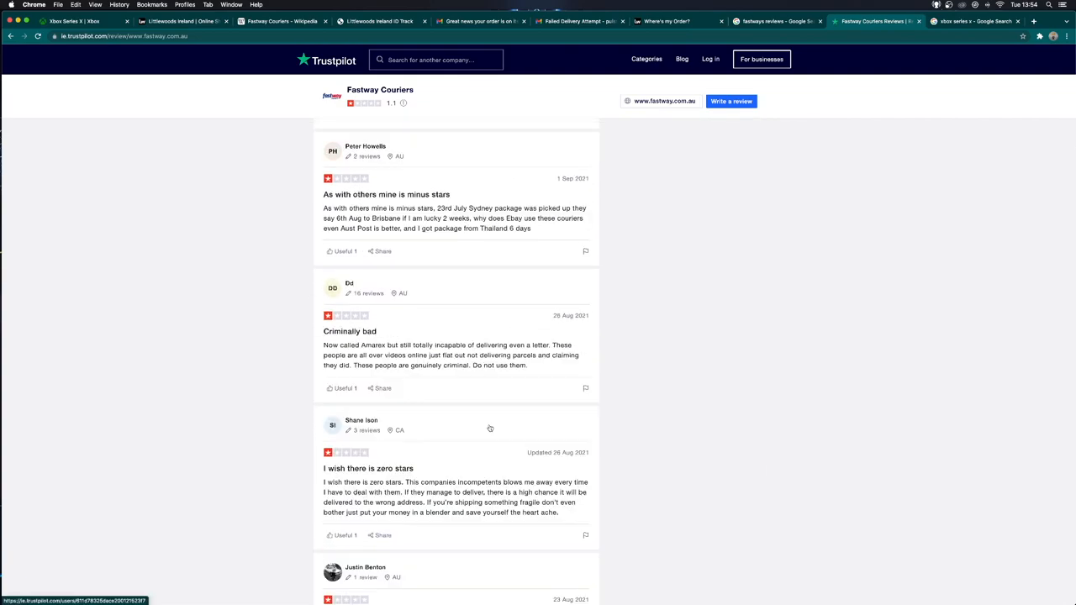
{"action": "scroll", "scroll_direction": "down", "scroll_amount": 3}
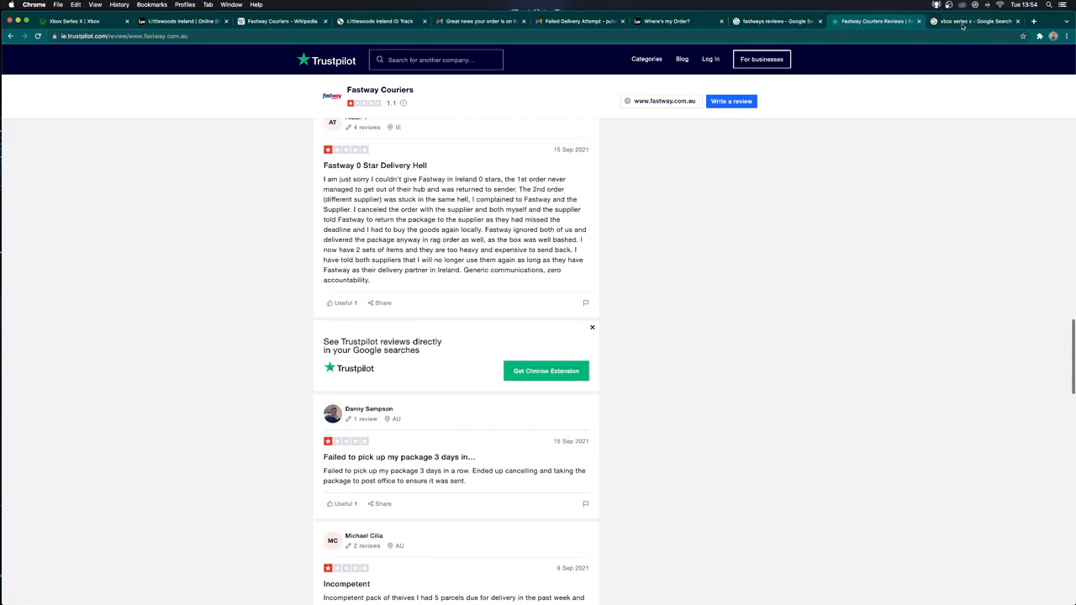
{"action": "left_click", "coordinate": [975, 21]}
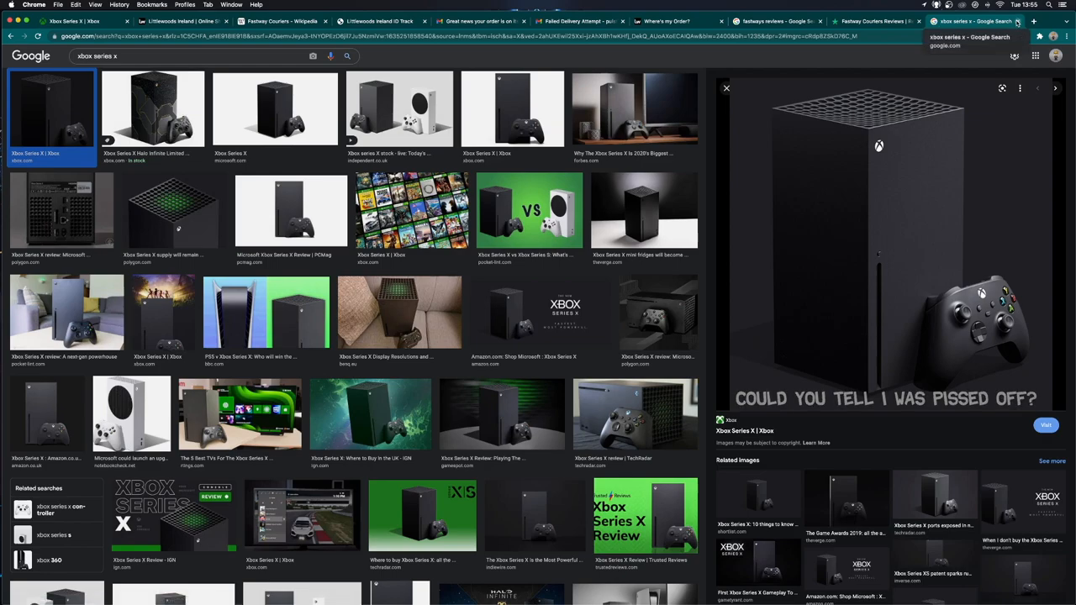
{"action": "left_click", "coordinate": [887, 21]}
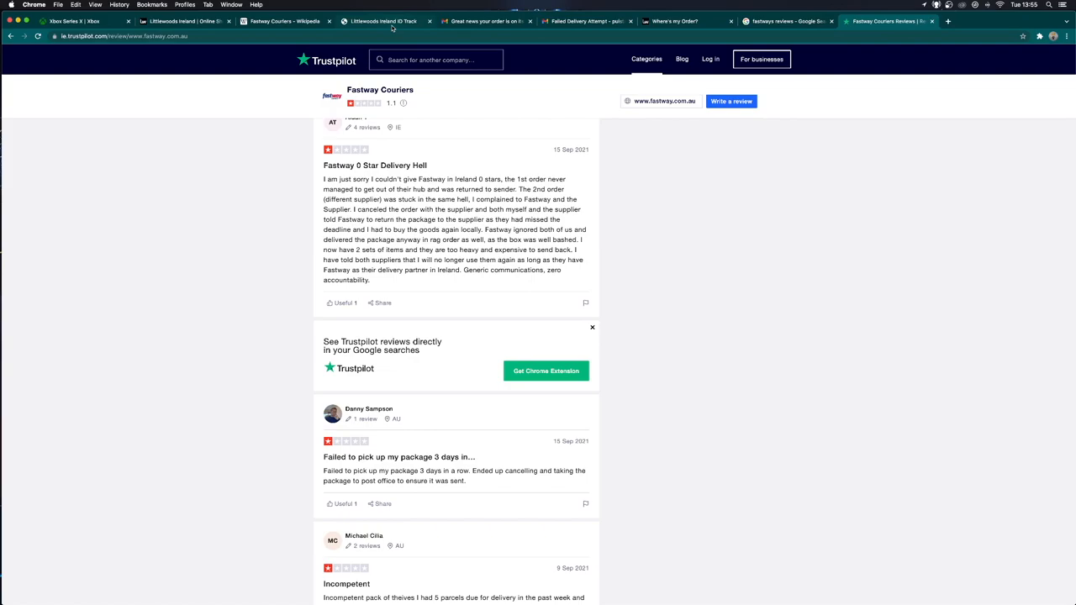
{"action": "mouse_move", "coordinate": [286, 21]}
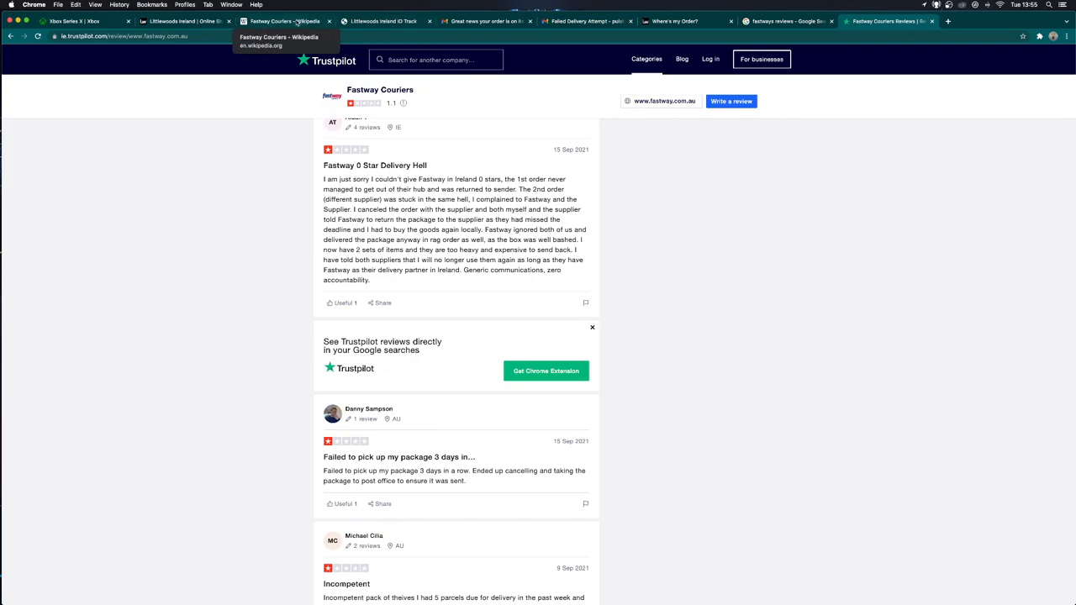
Step: Return to the Fastway Couriers Wikipedia article covering the Aramex acquisition and worst-reviewed rankings
{"action": "left_click", "coordinate": [281, 21]}
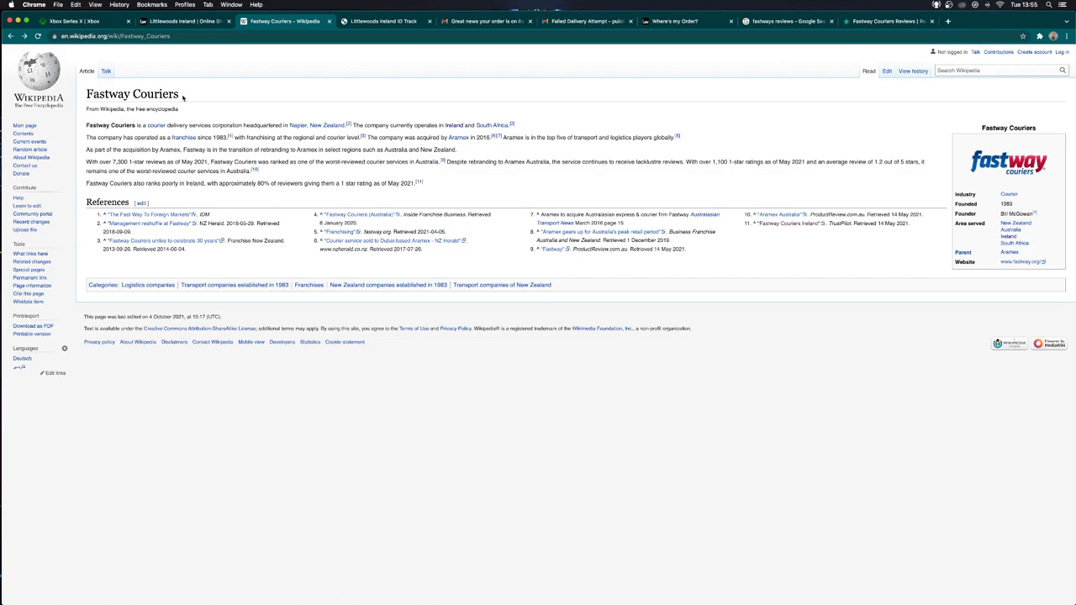
{"action": "mouse_move", "coordinate": [182, 99]}
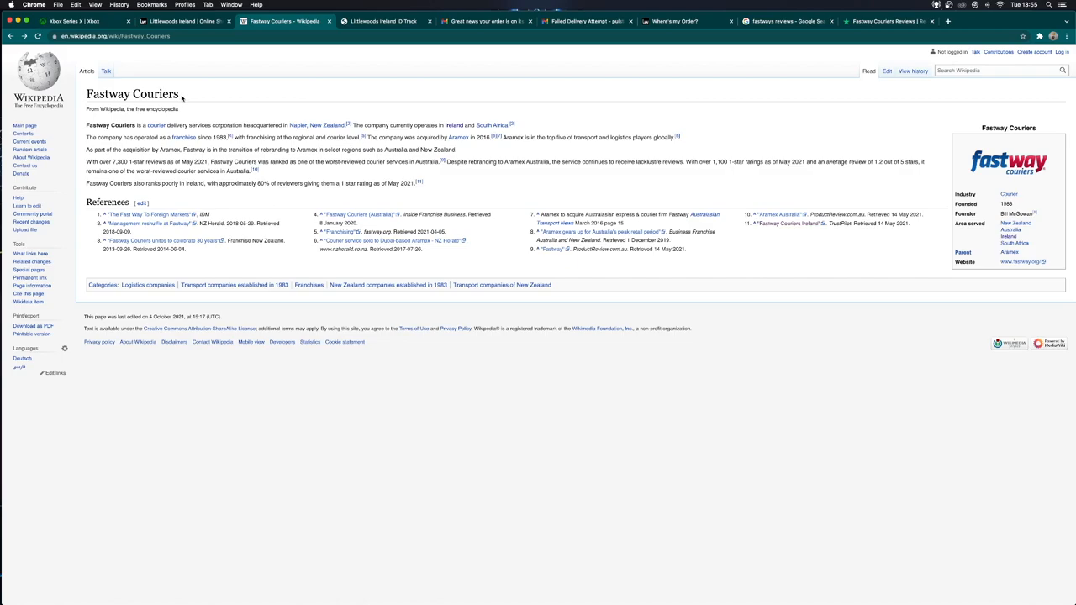